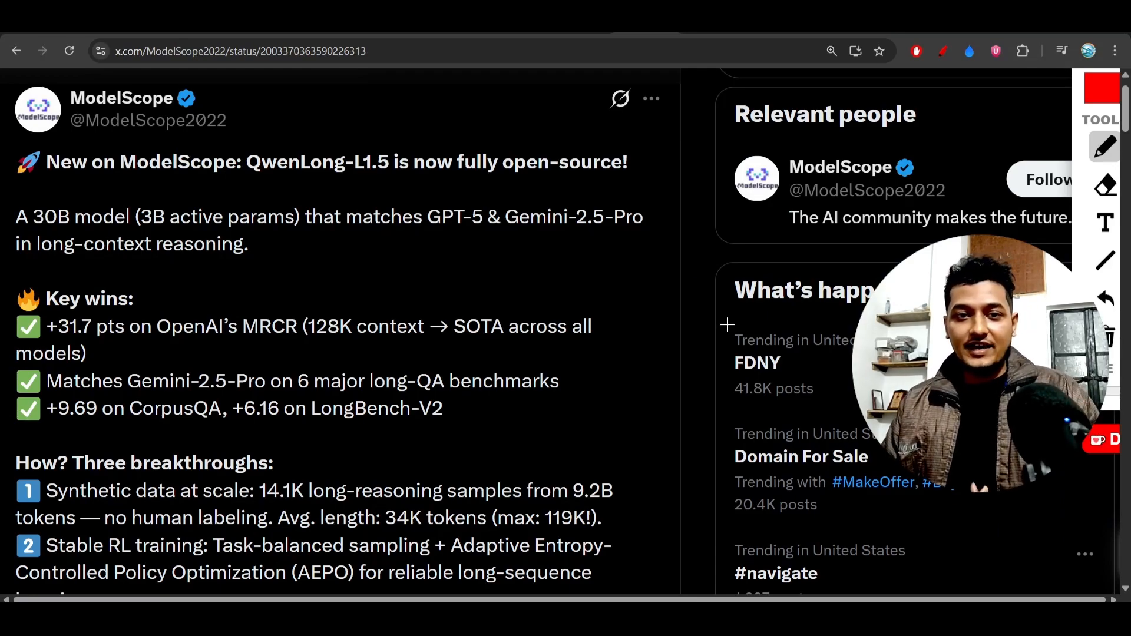
pyautogui.moveTo(486, 259)
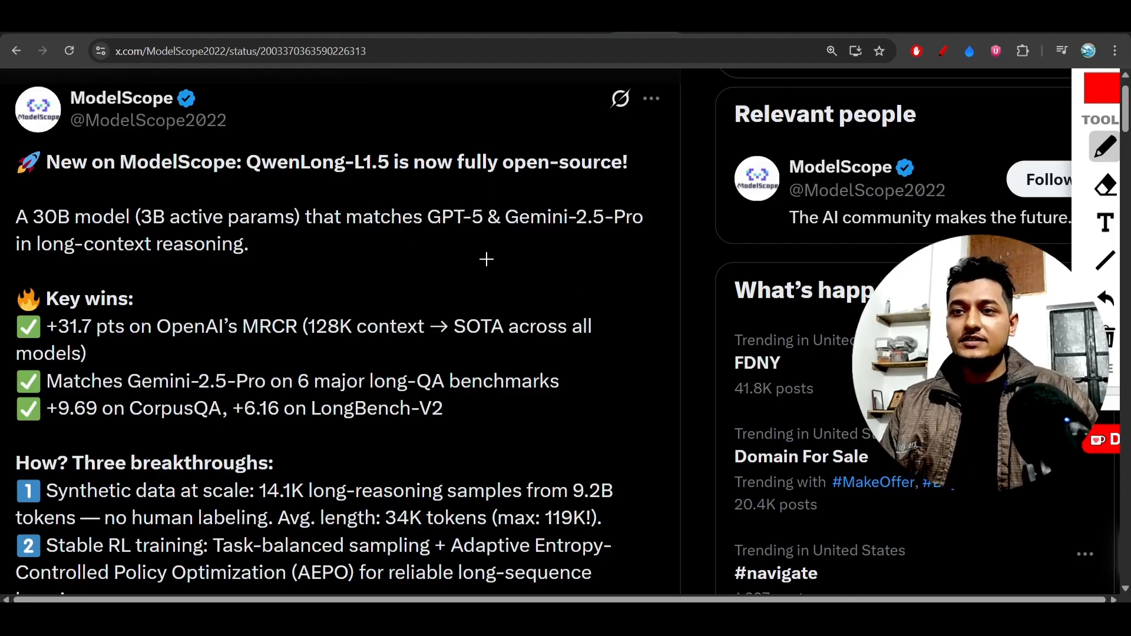
# Underline the QwenLong-L1.5 name, open-source claim, 3B active params and GPT-5/Gemini-2.5-Pro comparison in red
pyautogui.moveTo(256, 179); pyautogui.dragTo(382, 179)
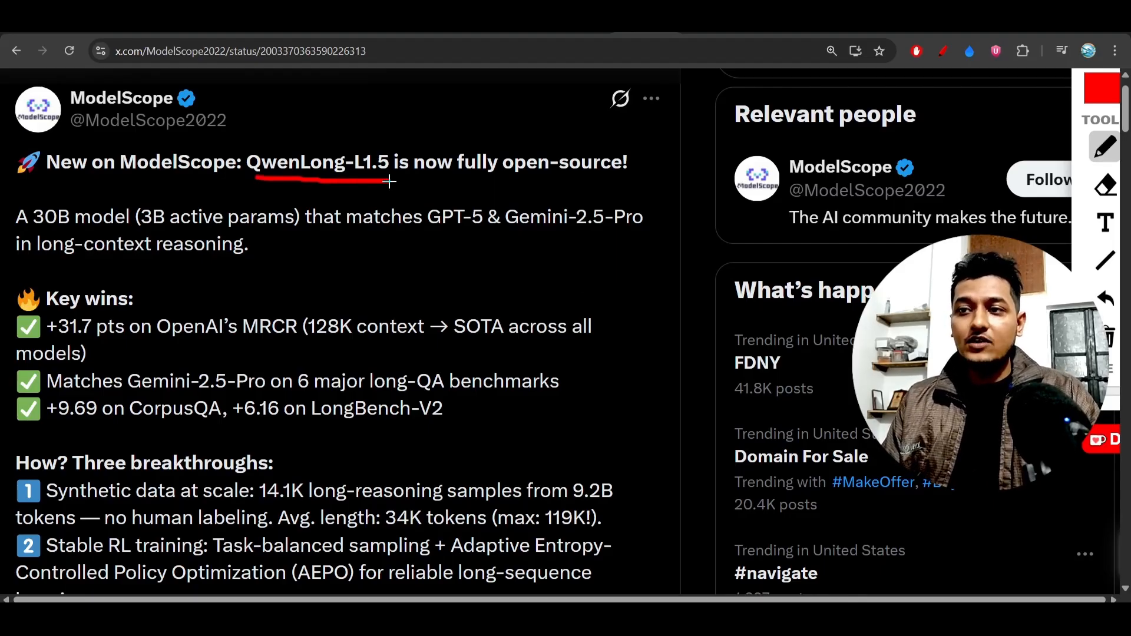
pyautogui.moveTo(429, 187); pyautogui.dragTo(577, 188)
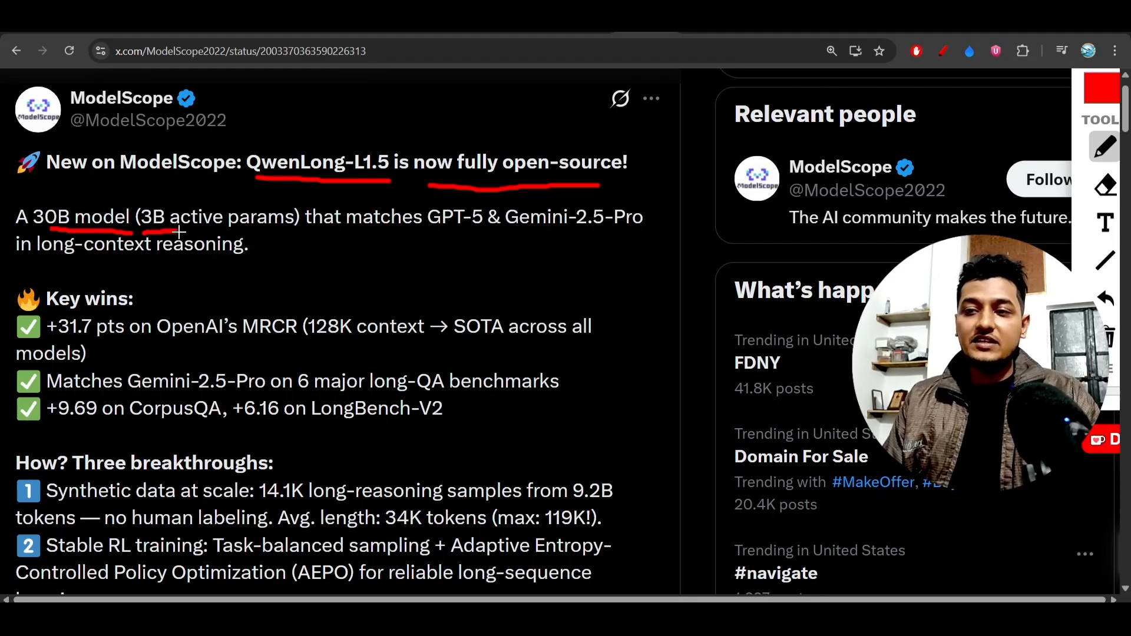
pyautogui.moveTo(155, 232); pyautogui.dragTo(275, 232)
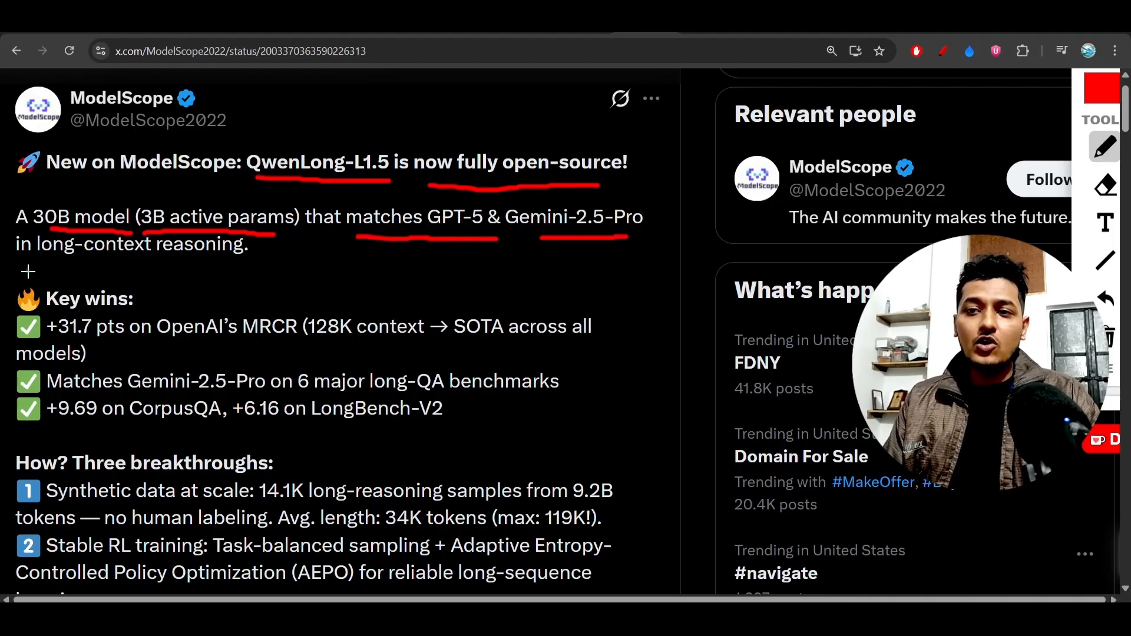
pyautogui.moveTo(29, 267); pyautogui.dragTo(241, 267)
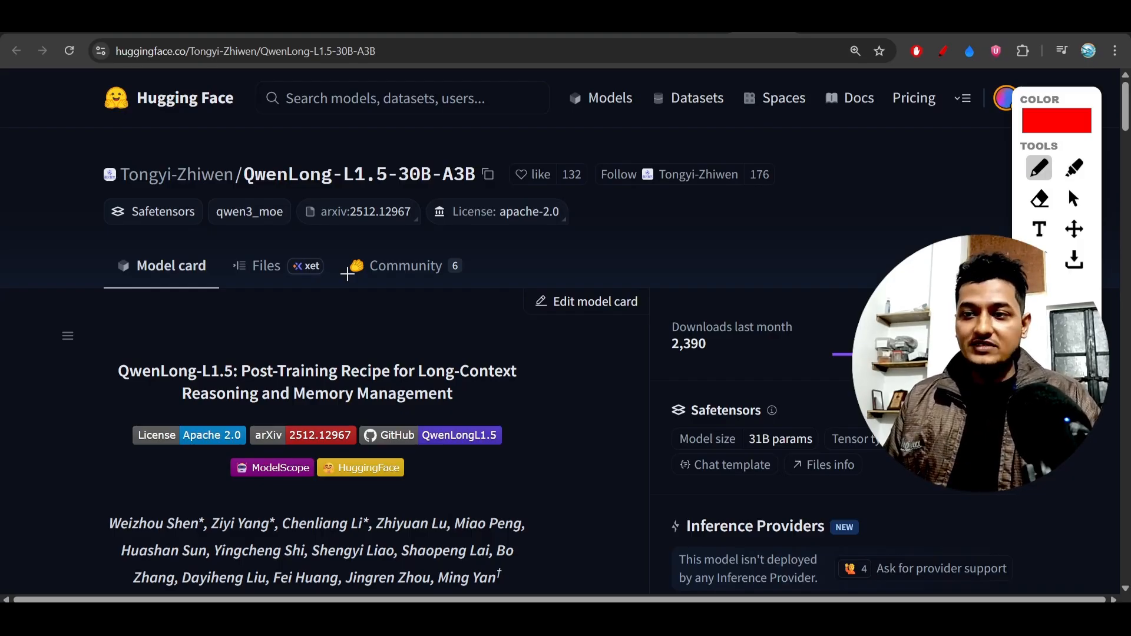
# Scroll down the QwenLong-L1.5-30B-A3B model card toward the post-training pipeline figure
pyautogui.scroll(-3)
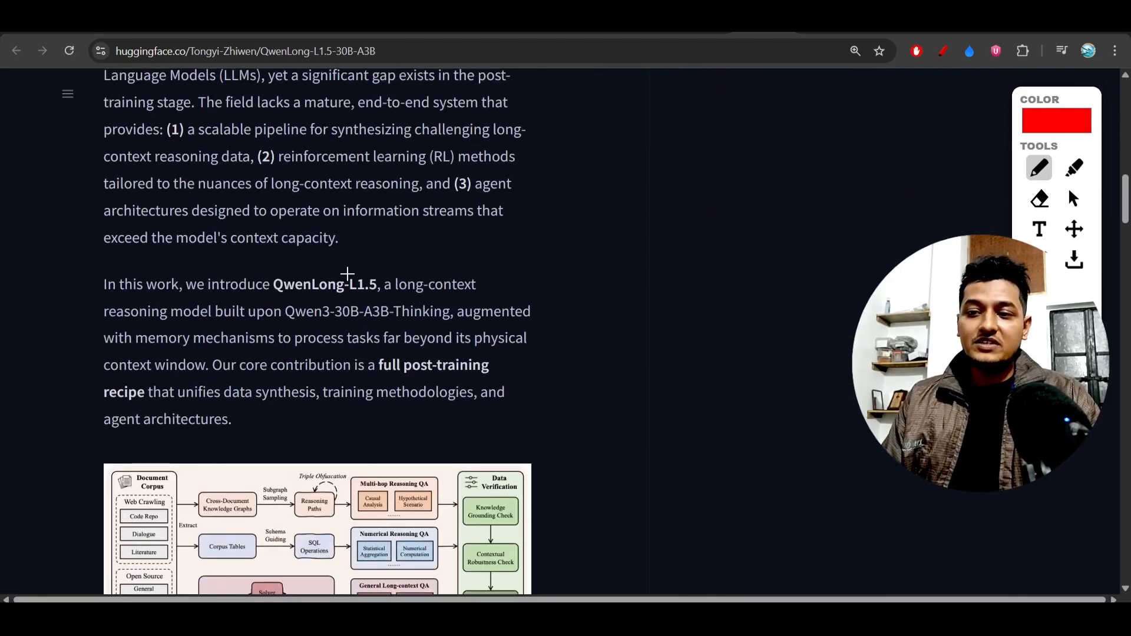
pyautogui.scroll(-3)
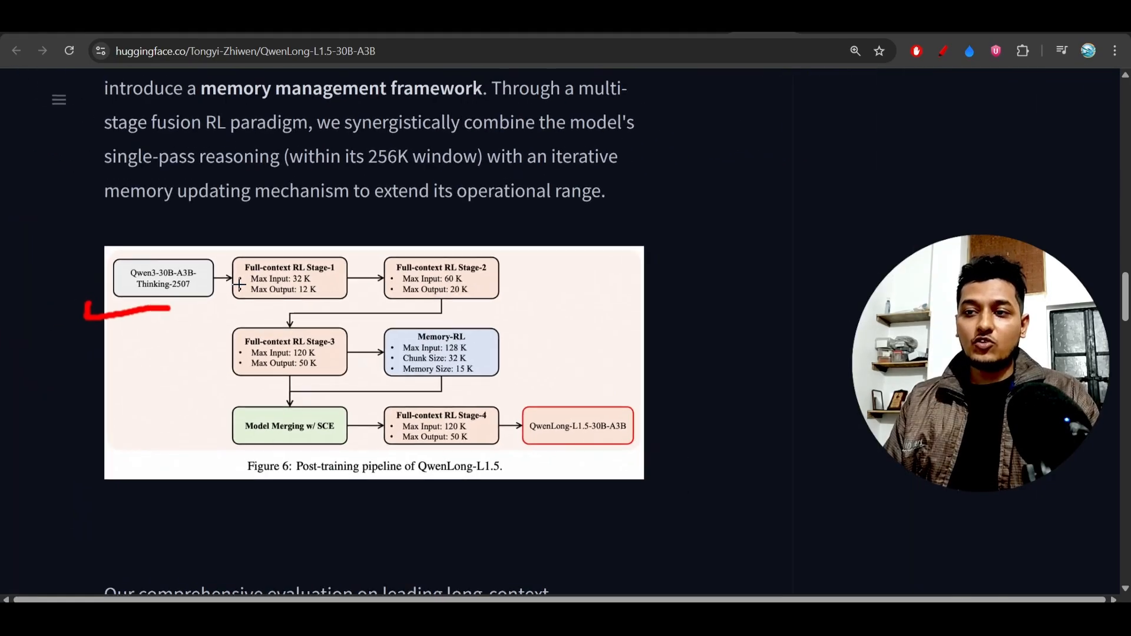
pyautogui.scroll(-3)
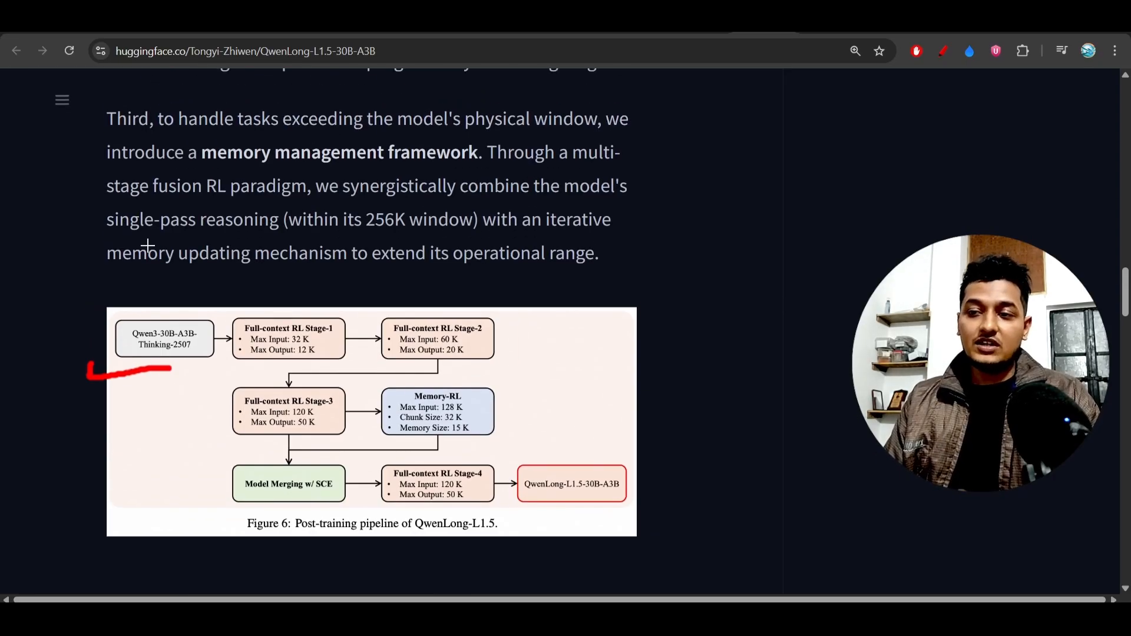
pyautogui.scroll(-3)
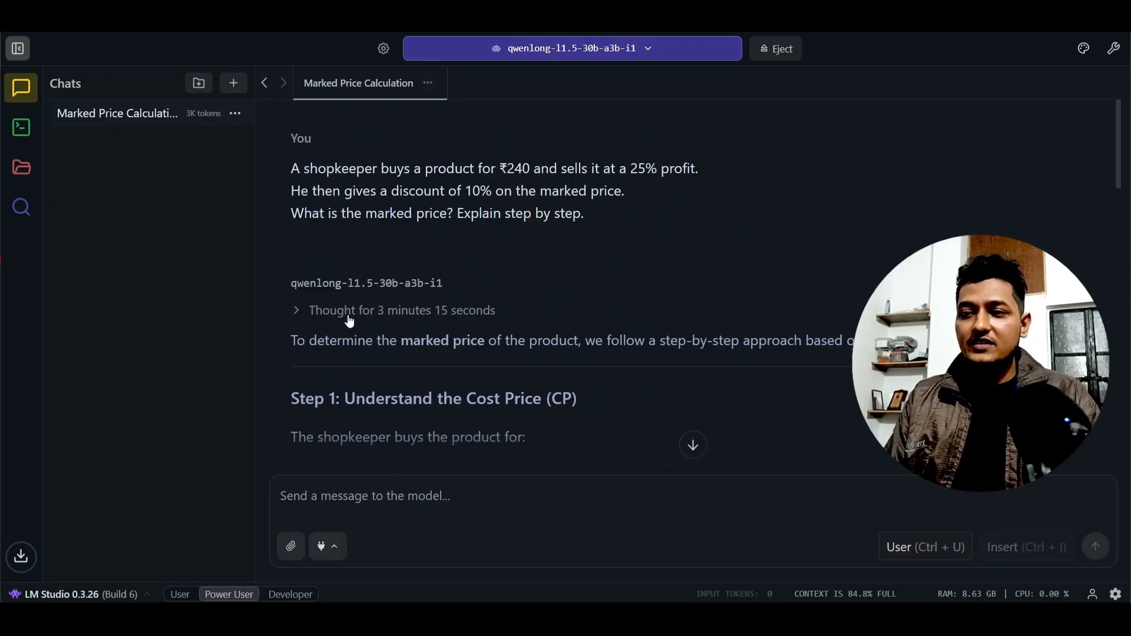
pyautogui.moveTo(476, 285)
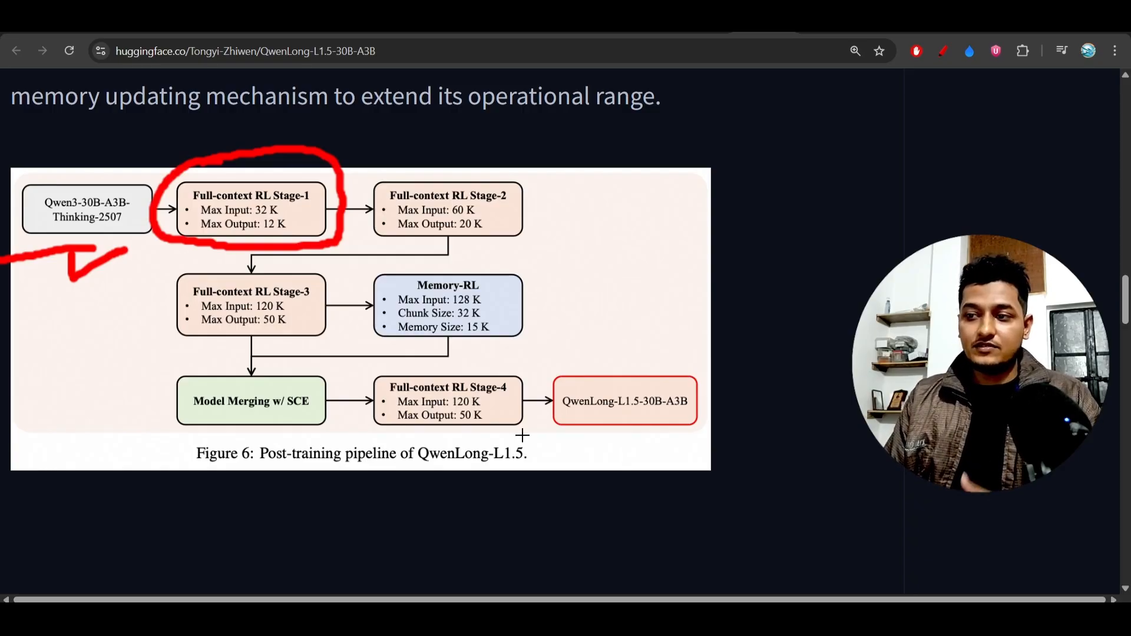
pyautogui.moveTo(577, 441)
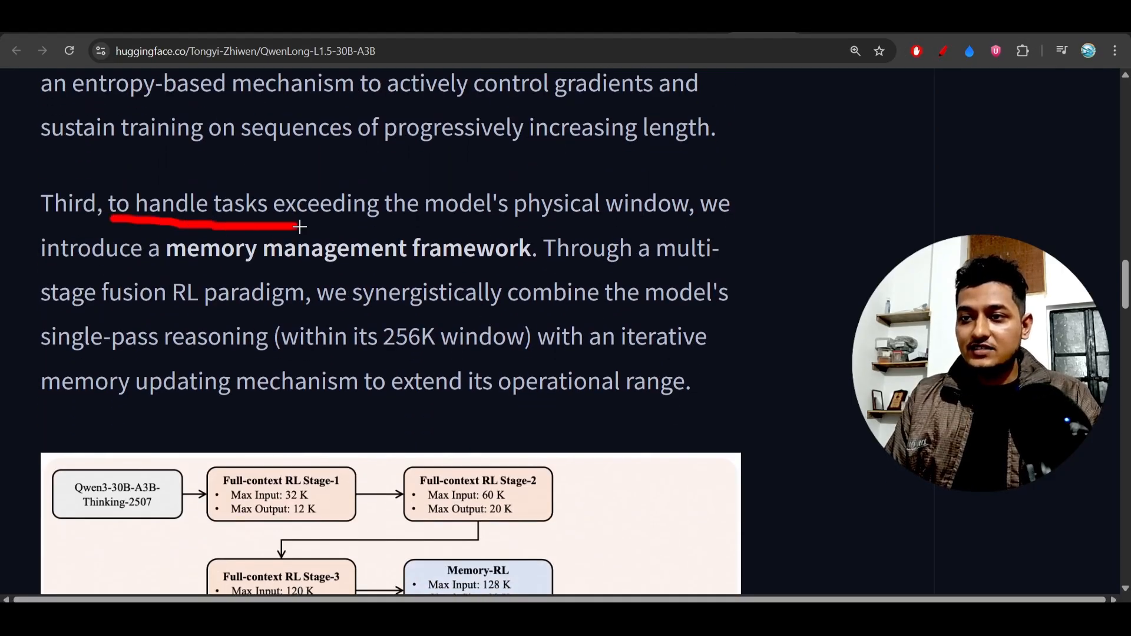
# Underline in red the tasks-exceeding-window phrase, memory management framework, 256K window with iterative memory, and extended operational range
pyautogui.moveTo(288, 225); pyautogui.dragTo(652, 223)
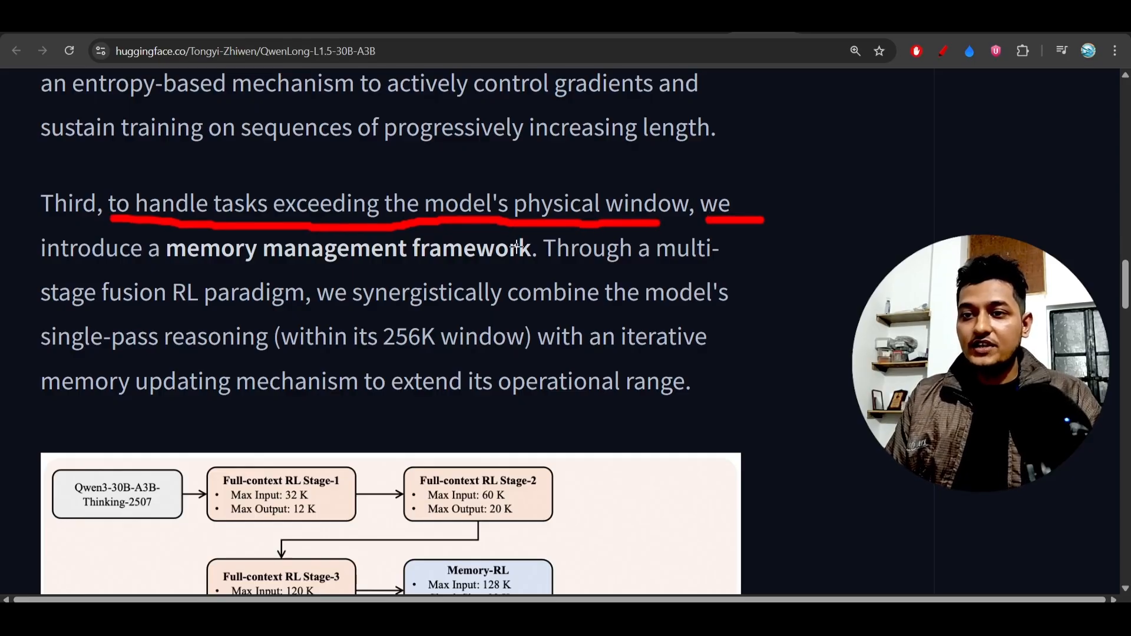
pyautogui.moveTo(137, 265); pyautogui.dragTo(527, 265)
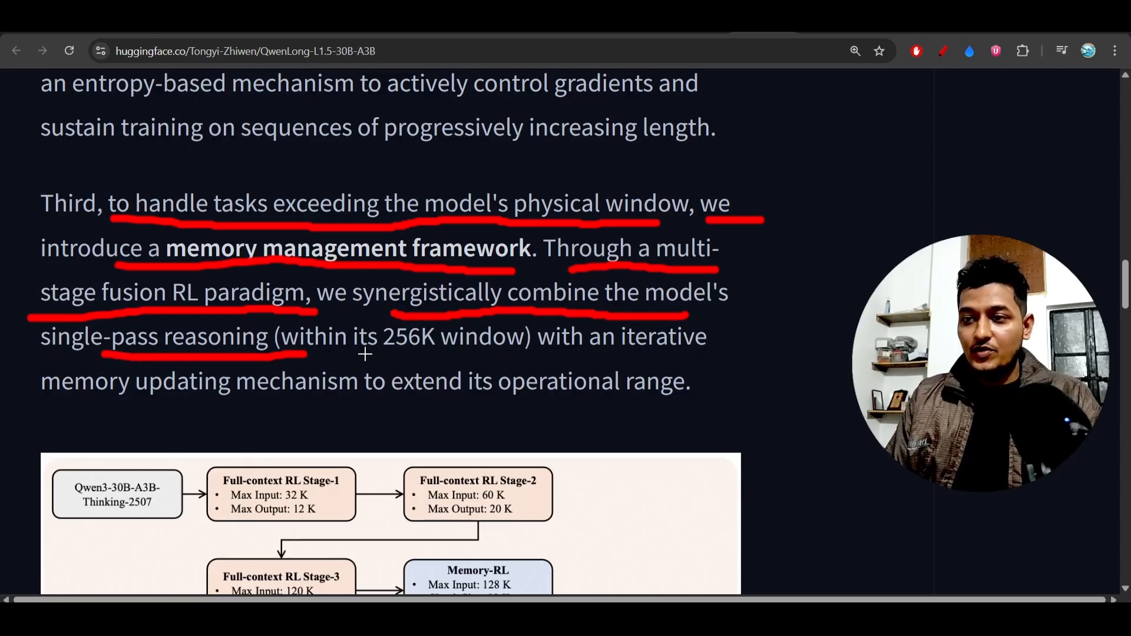
pyautogui.moveTo(364, 359); pyautogui.dragTo(676, 359)
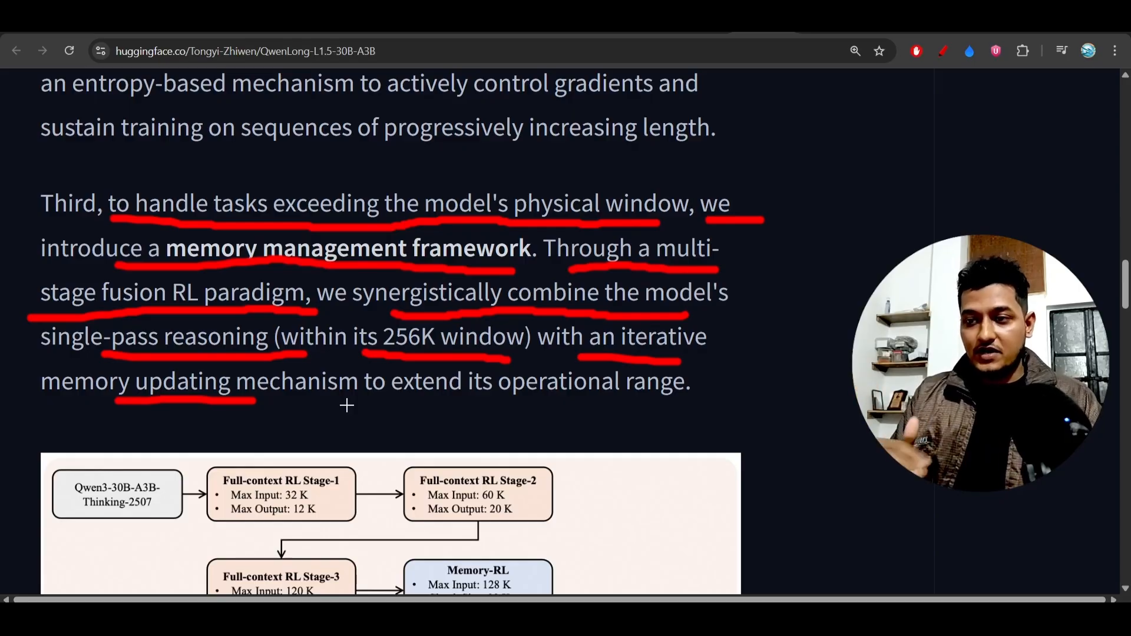
pyautogui.moveTo(346, 404); pyautogui.dragTo(694, 405)
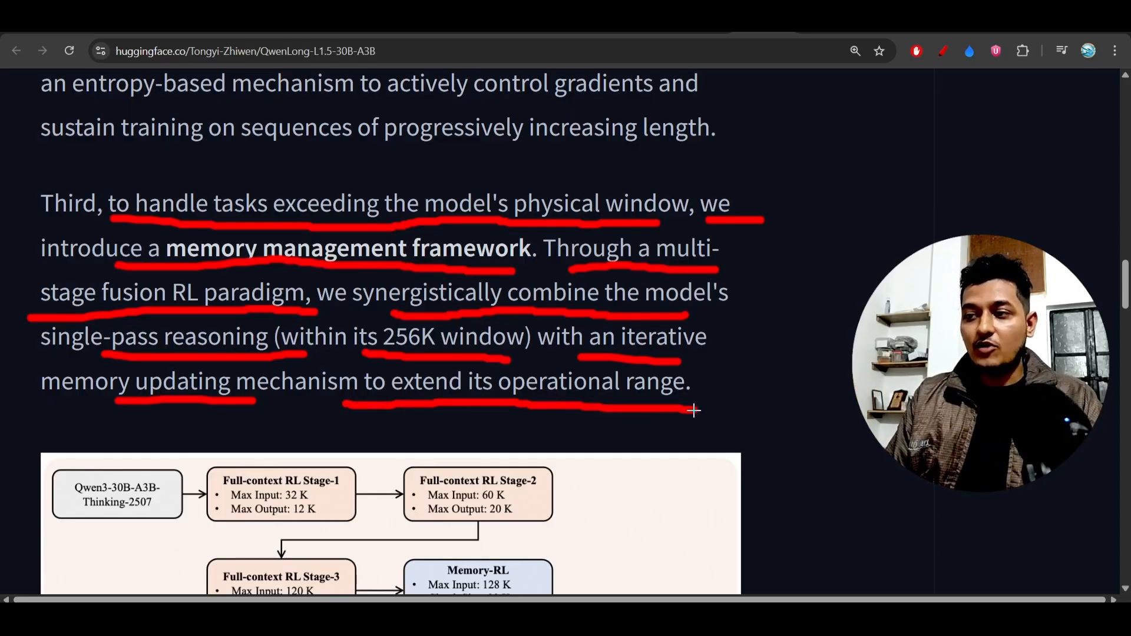
# Scroll back up and underline the RL strategies sentence in the Second paragraph in red
pyautogui.scroll(3)
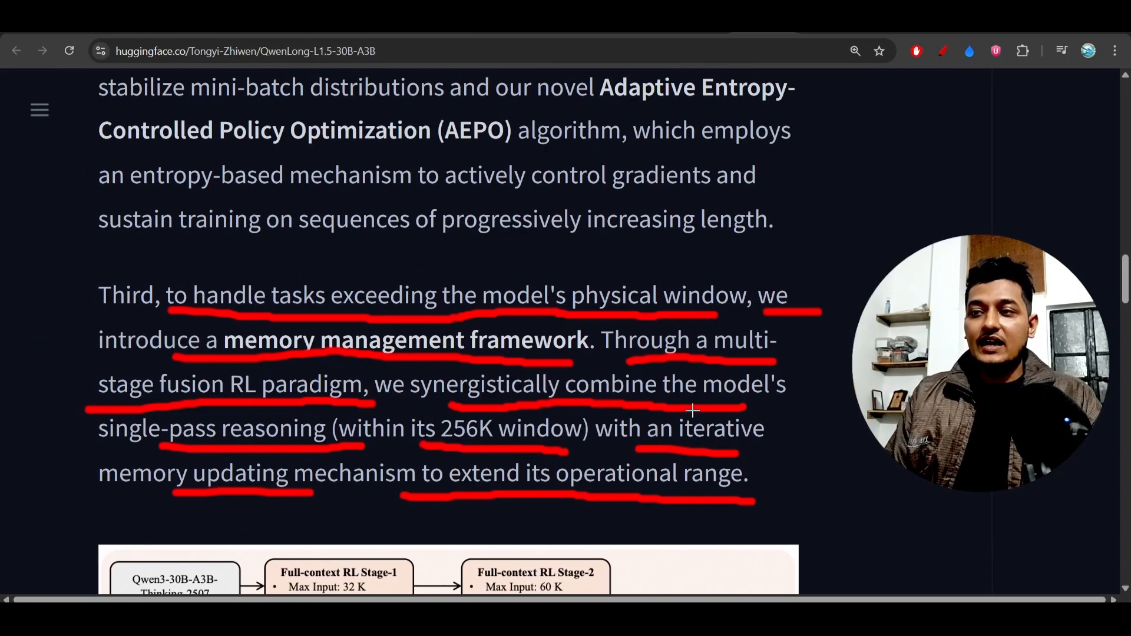
pyautogui.scroll(-3)
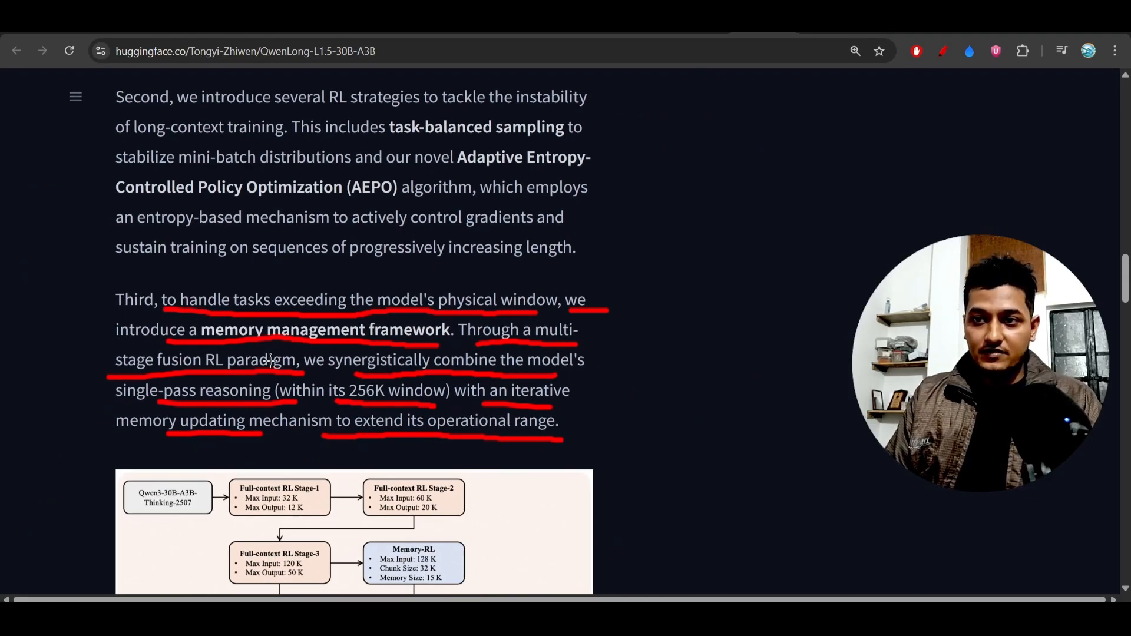
pyautogui.scroll(3)
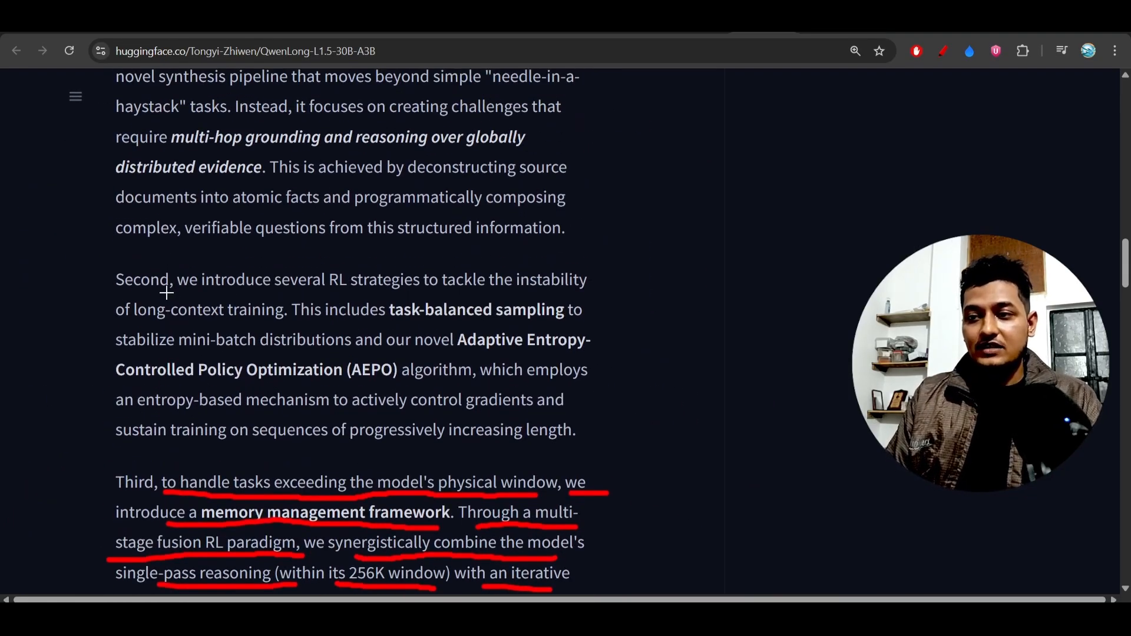
pyautogui.moveTo(166, 294); pyautogui.dragTo(259, 295)
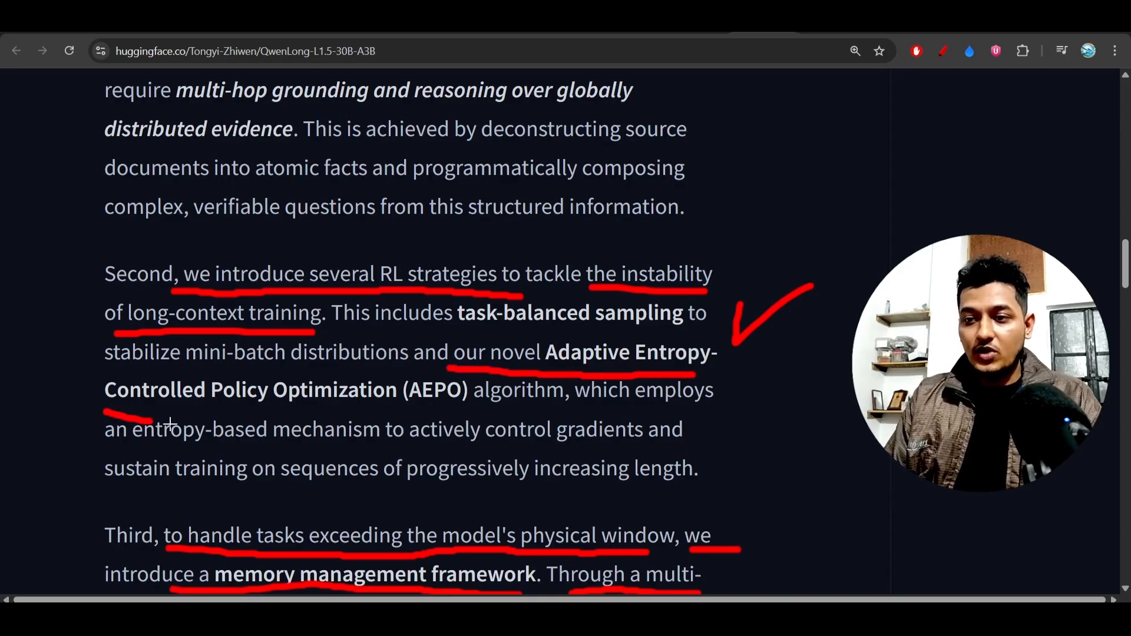
# Underline the AEPO algorithm, entropy-based mechanism and progressively increasing length phrases, adding a final red mark
pyautogui.moveTo(105, 415); pyautogui.dragTo(461, 415)
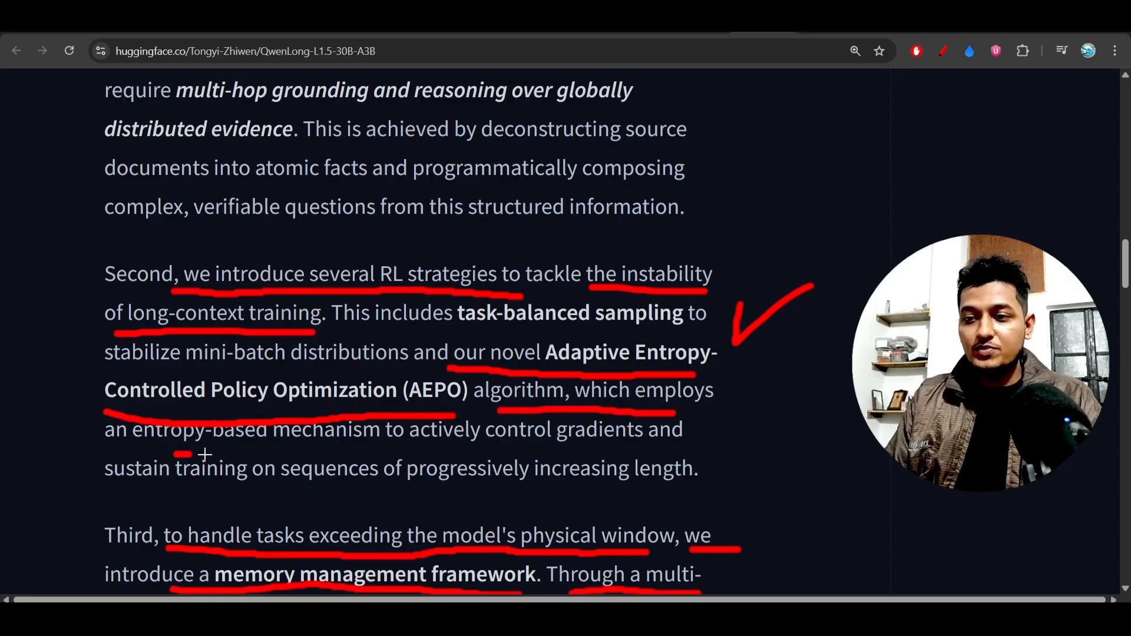
pyautogui.moveTo(176, 454); pyautogui.dragTo(660, 451)
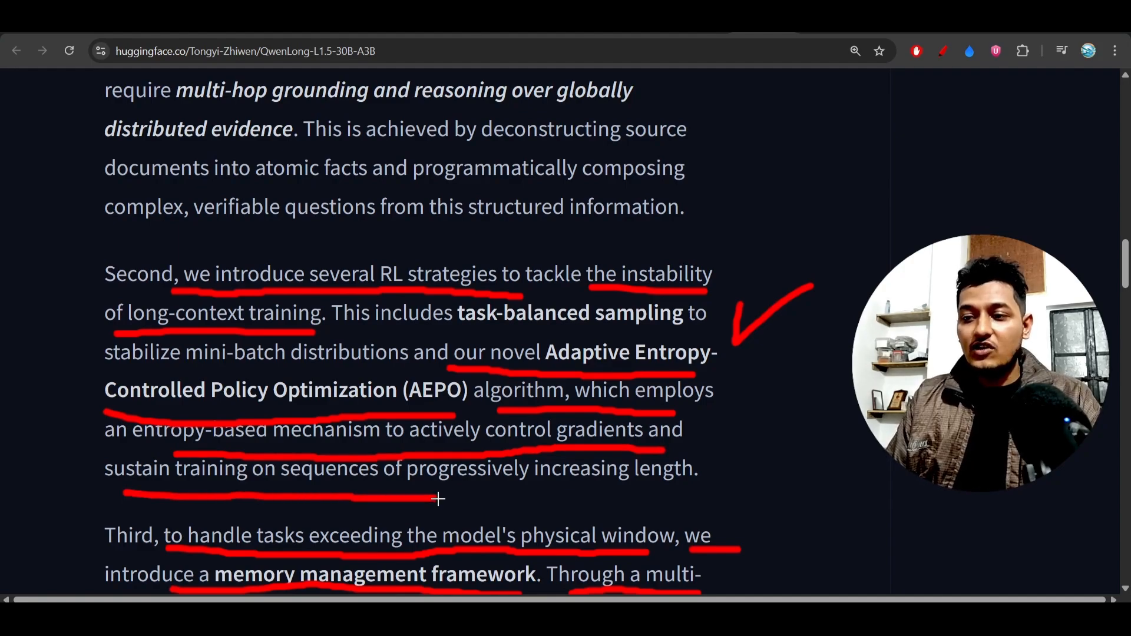
pyautogui.moveTo(435, 496); pyautogui.dragTo(693, 493)
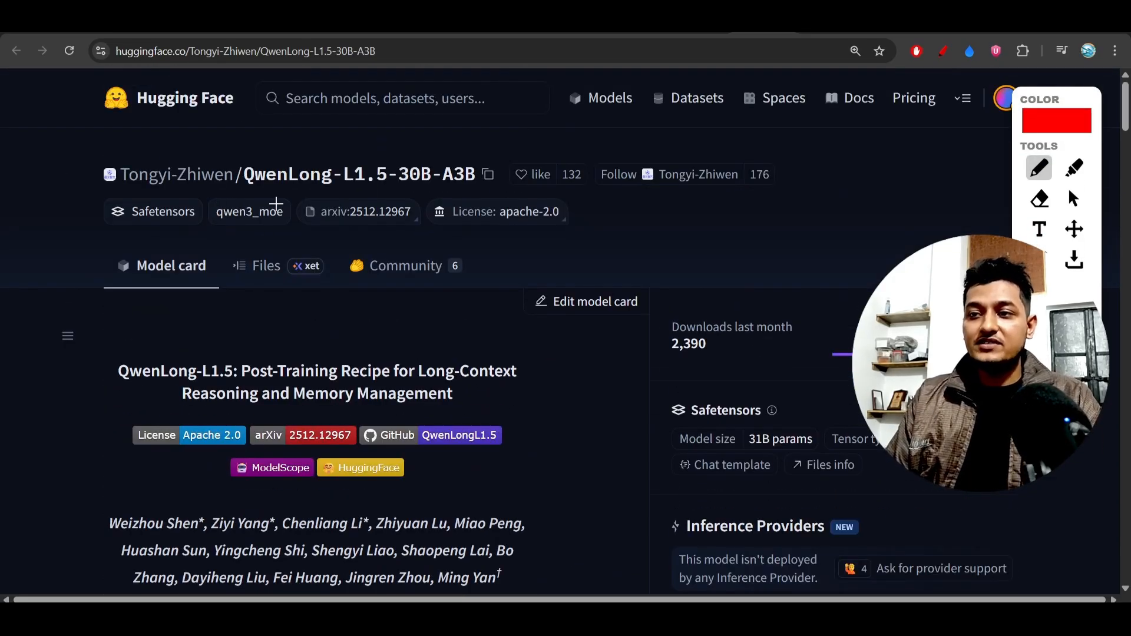
pyautogui.moveTo(241, 199); pyautogui.dragTo(494, 192)
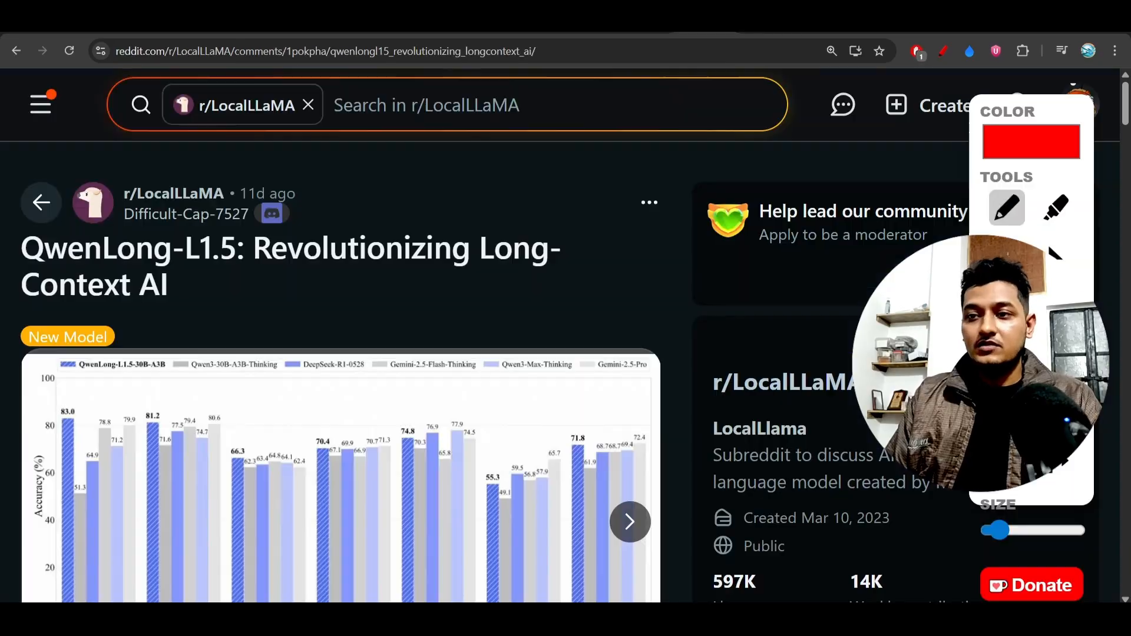
# Underline the 'Revolutionizing Long-Context AI' Reddit post title in red across both halves
pyautogui.moveTo(207, 284); pyautogui.dragTo(391, 280)
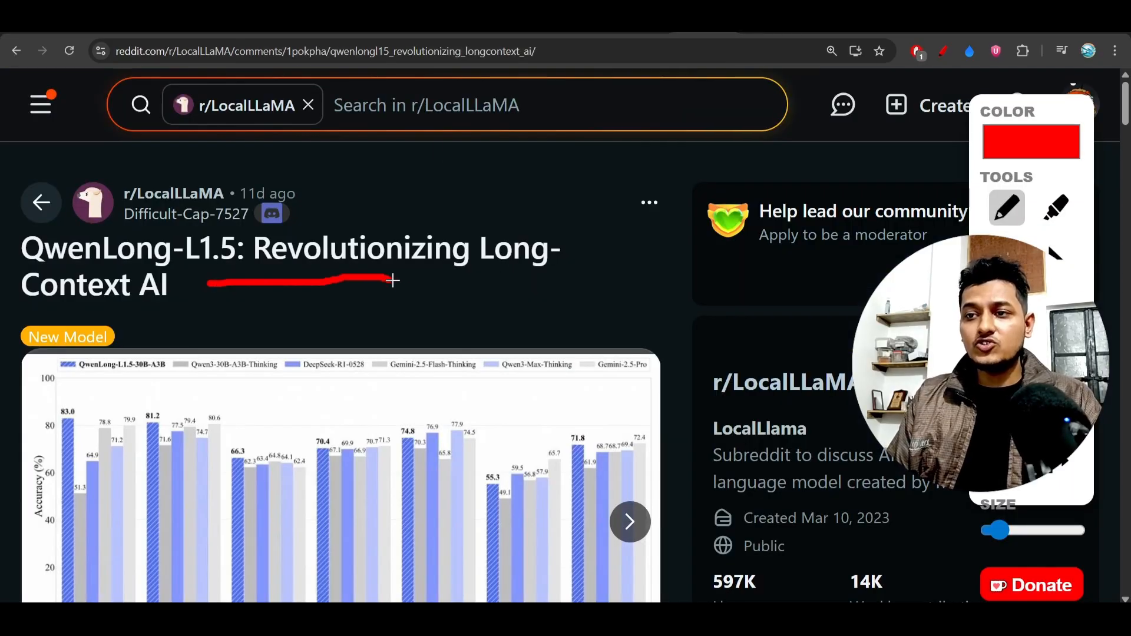
pyautogui.moveTo(394, 280); pyautogui.dragTo(544, 280)
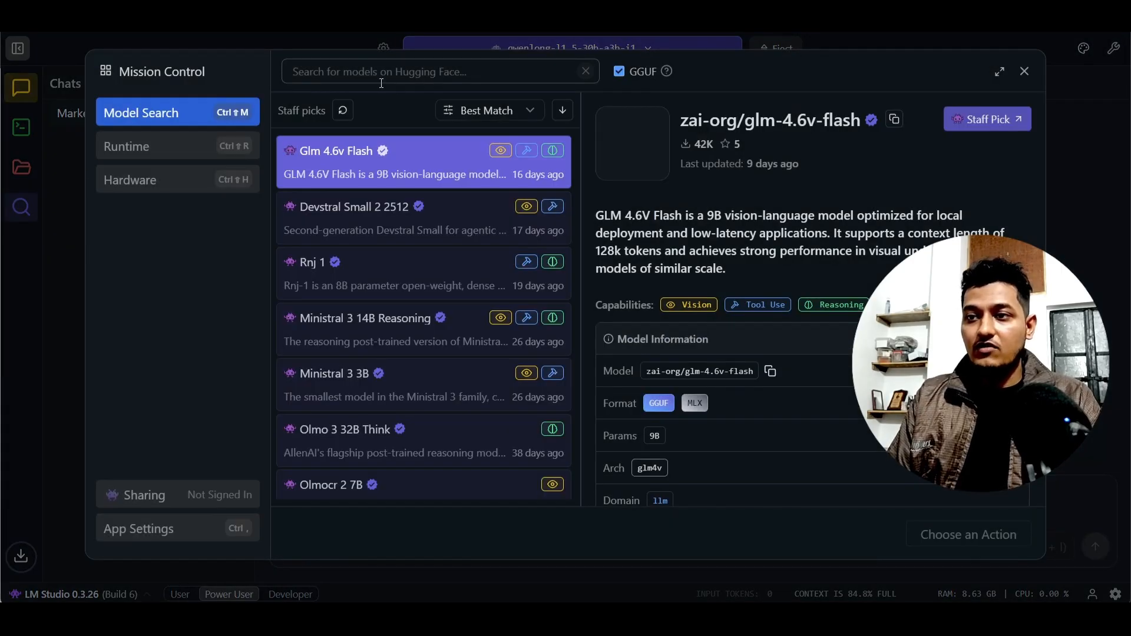
# Search 'qw' in Model Search and open the QwenLong-L1.5-30B-A3B-GGUF result's details
pyautogui.write('qwenlong')
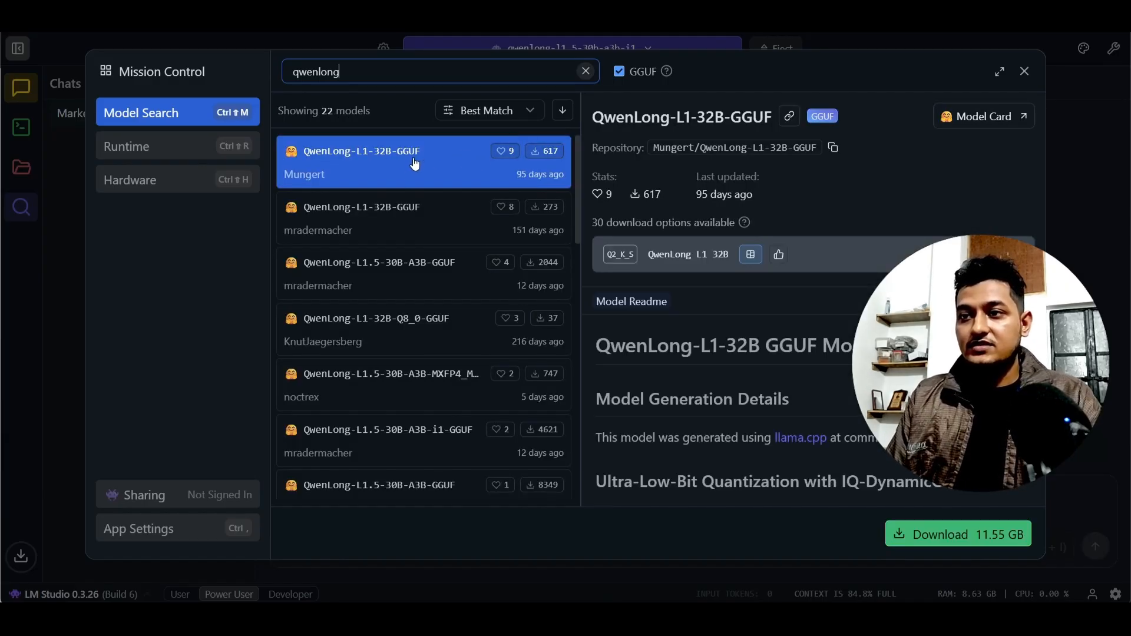
pyautogui.click(396, 273)
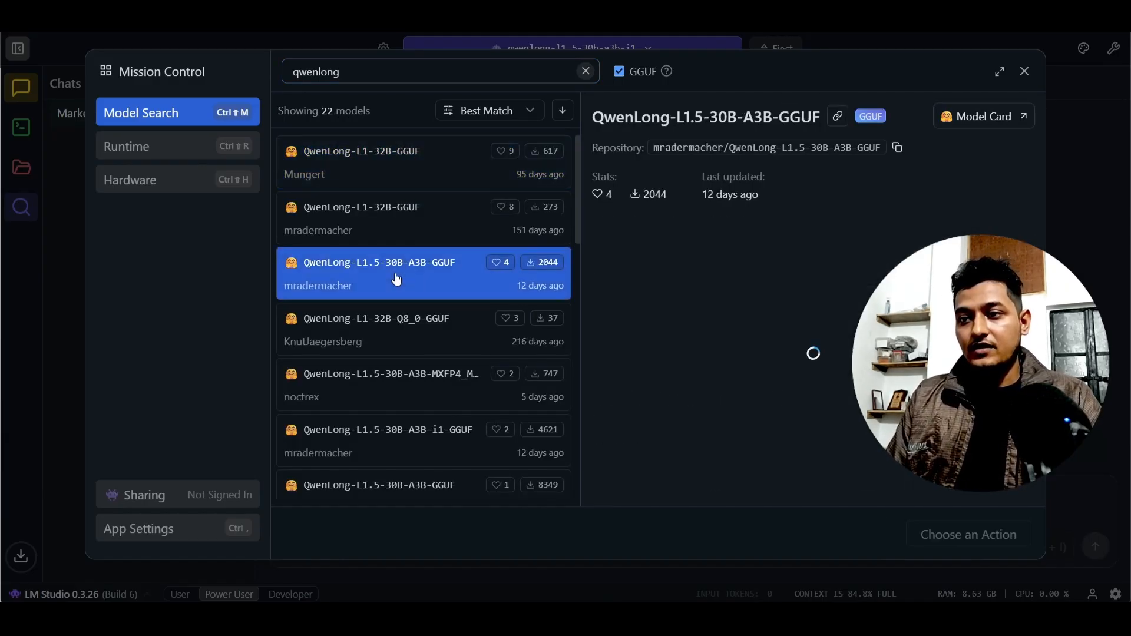
pyautogui.click(396, 273)
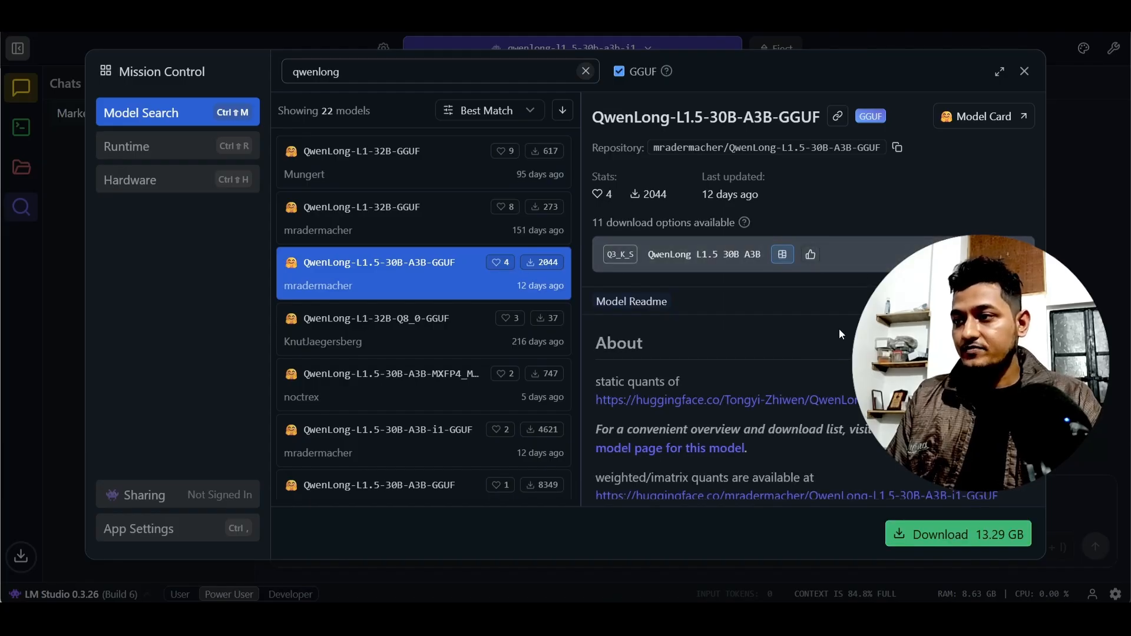
pyautogui.moveTo(989, 192)
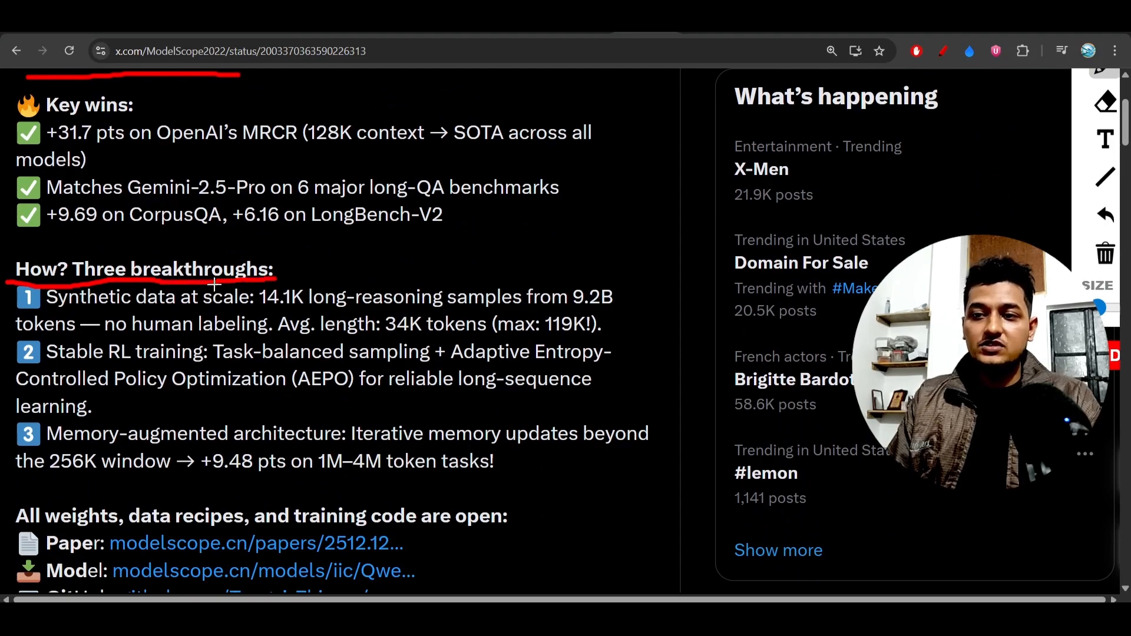
# Underline 'Synthetic data at scale', 'no human labeling', the 34K-token samples and 'Stable RL training' in red
pyautogui.moveTo(45, 313); pyautogui.dragTo(259, 313)
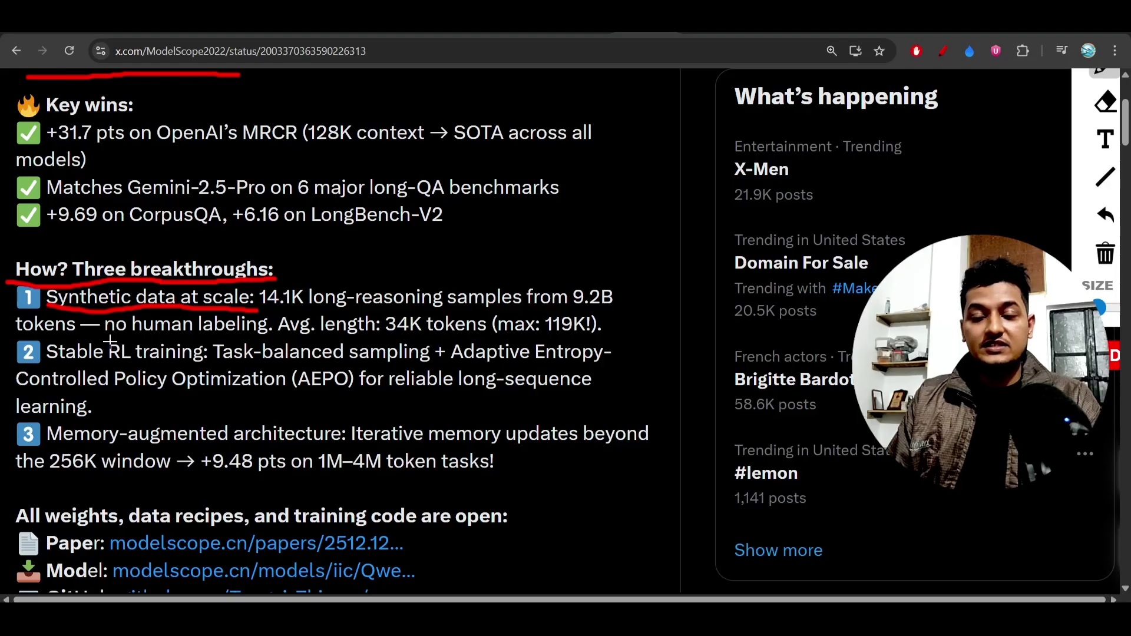
pyautogui.moveTo(94, 336); pyautogui.dragTo(217, 335)
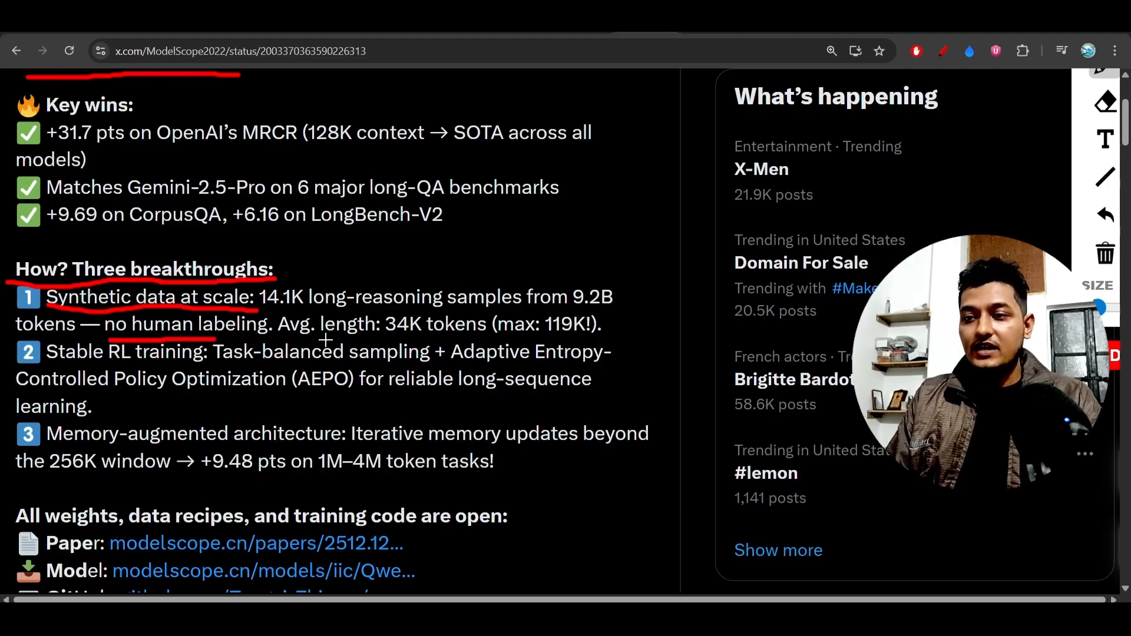
pyautogui.moveTo(314, 339); pyautogui.dragTo(494, 340)
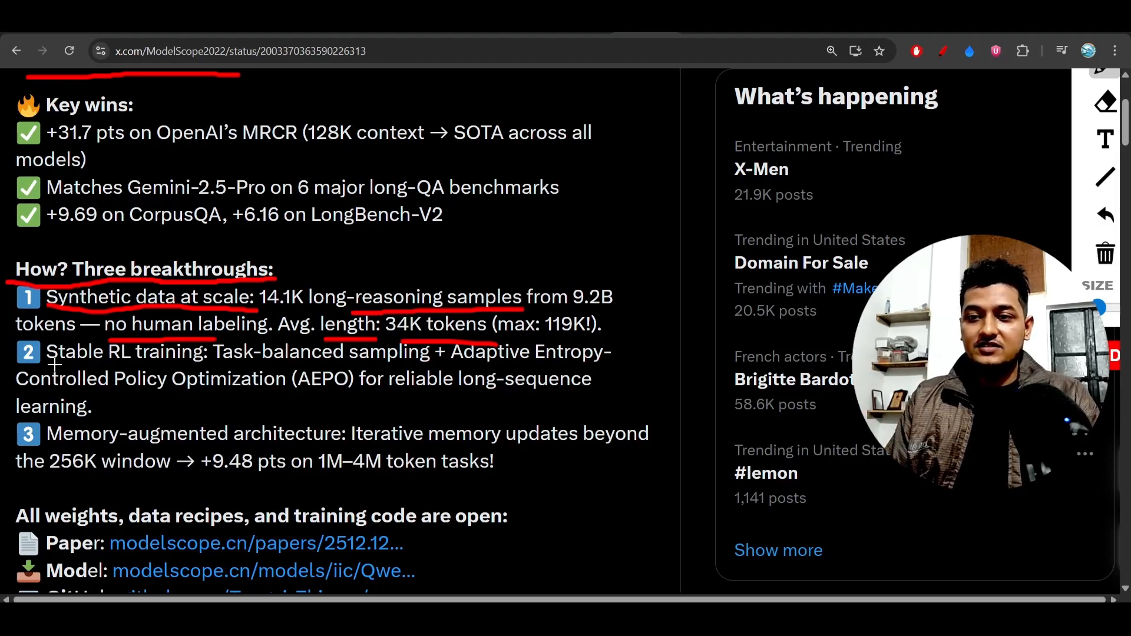
pyautogui.moveTo(46, 368); pyautogui.dragTo(210, 368)
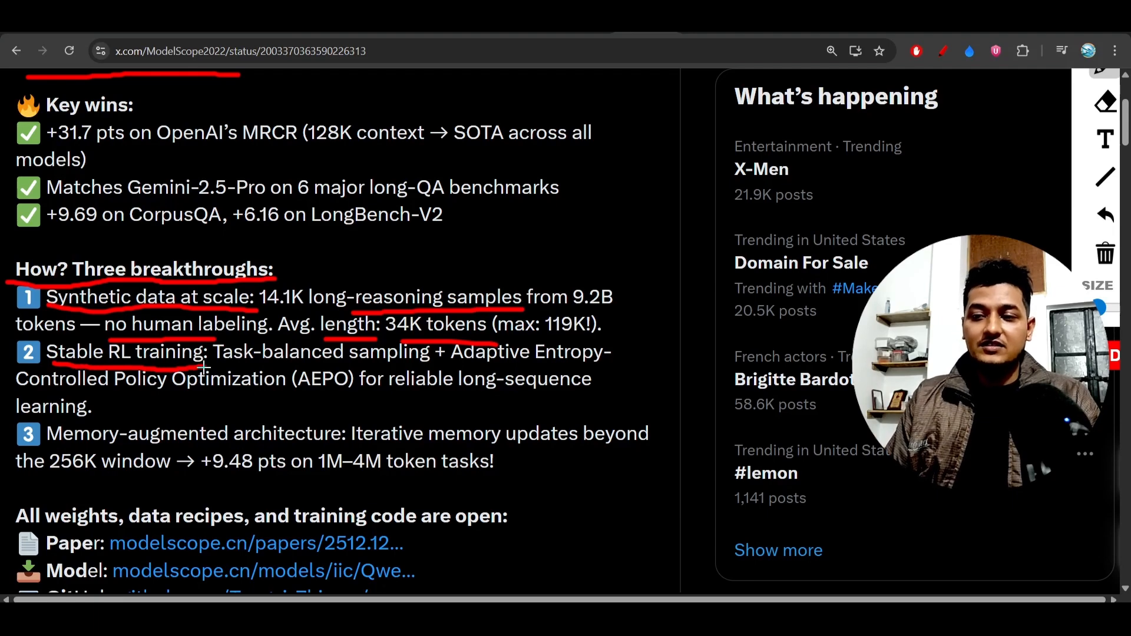
# Underline 'Memory-augmented architecture', the 256K window and the adjacent phrase in red
pyautogui.moveTo(44, 451); pyautogui.dragTo(197, 451)
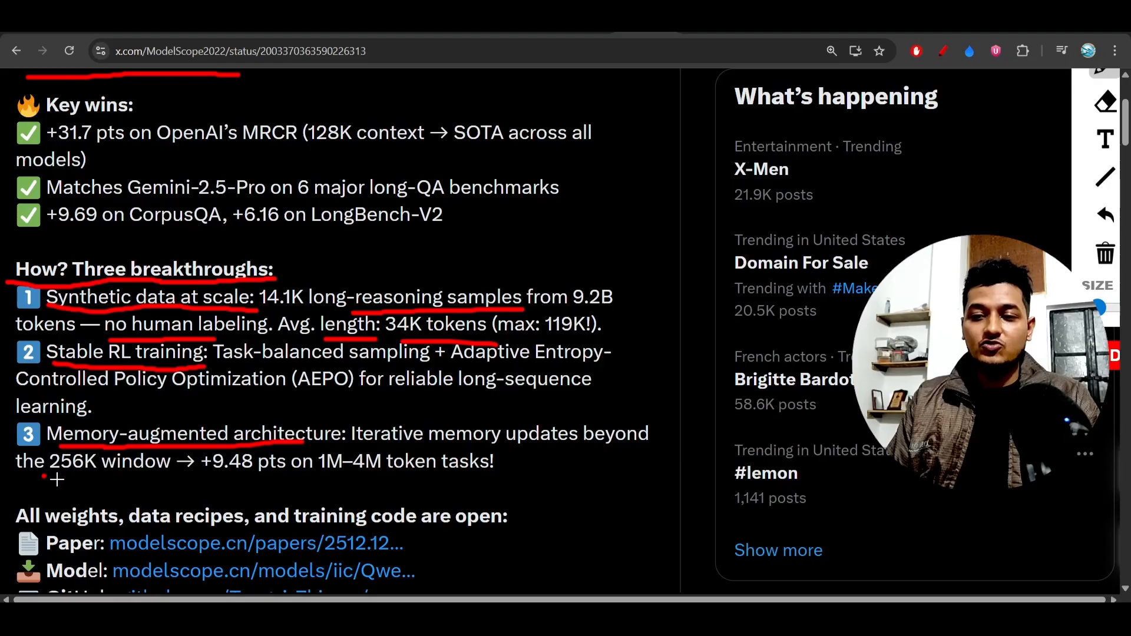
pyautogui.moveTo(15, 481); pyautogui.dragTo(191, 482)
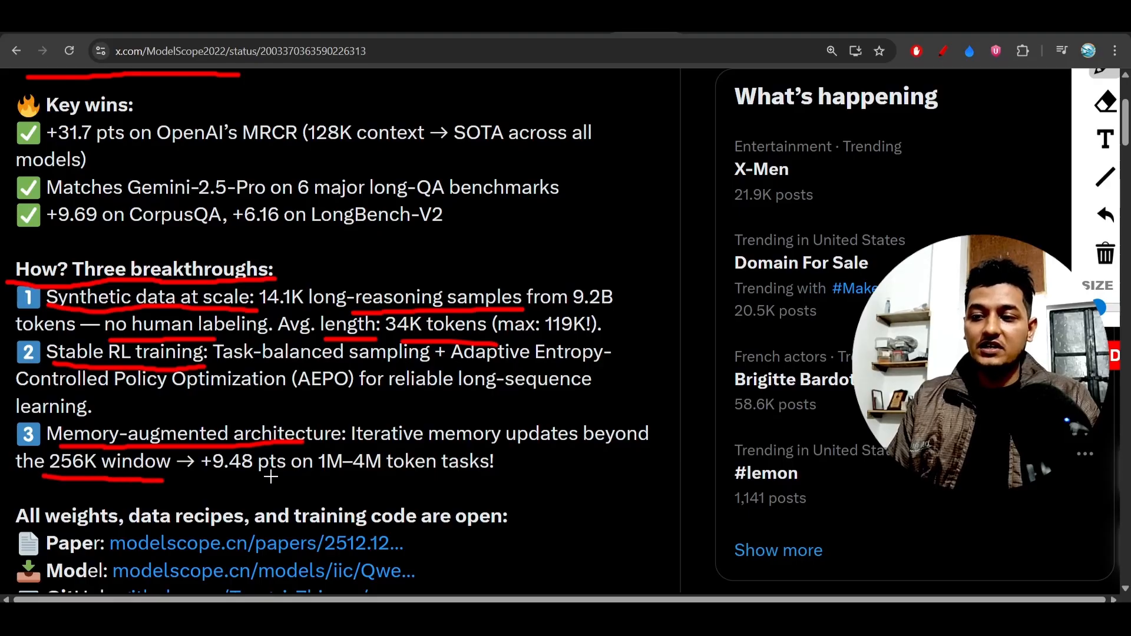
pyautogui.moveTo(292, 476); pyautogui.dragTo(404, 476)
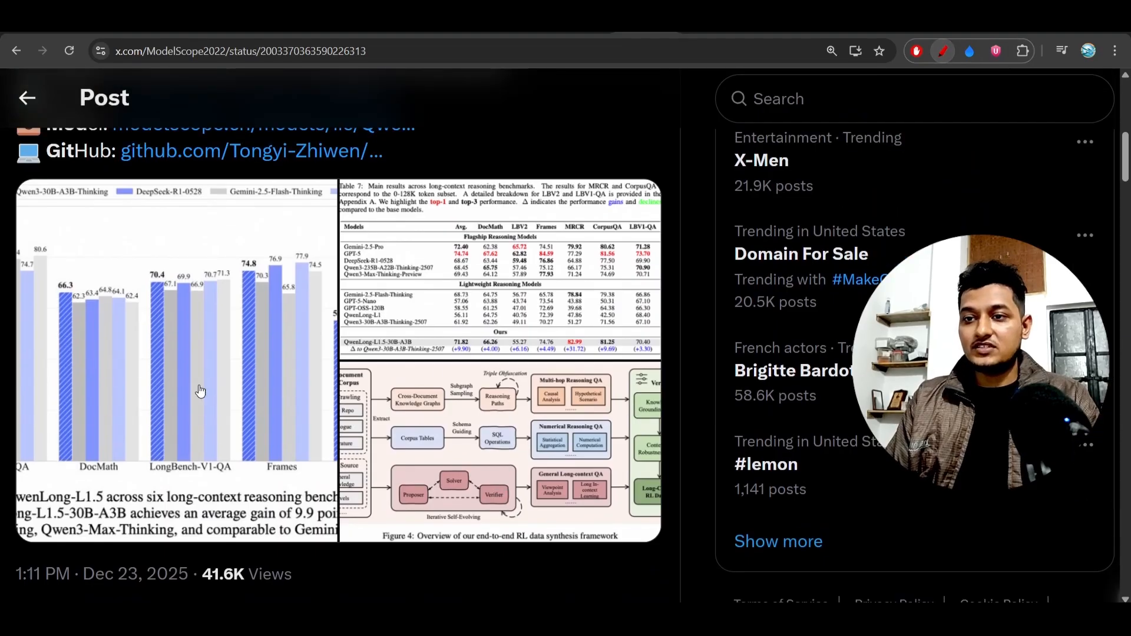
# Open the post's benchmark results chart image in full-size view
pyautogui.click(201, 390)
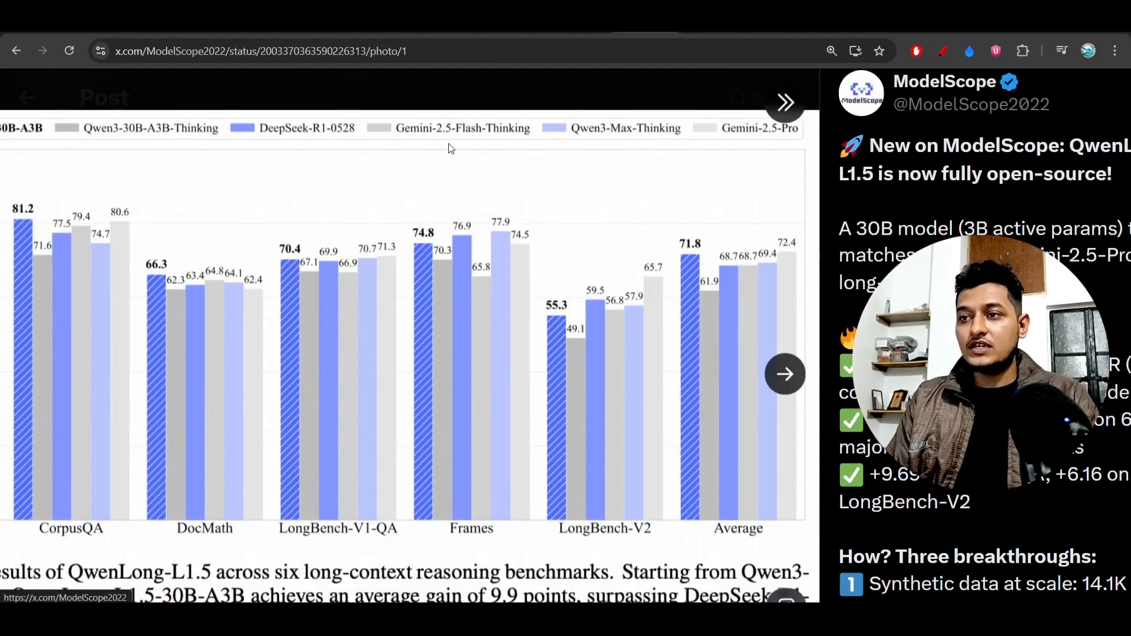
pyautogui.moveTo(465, 142)
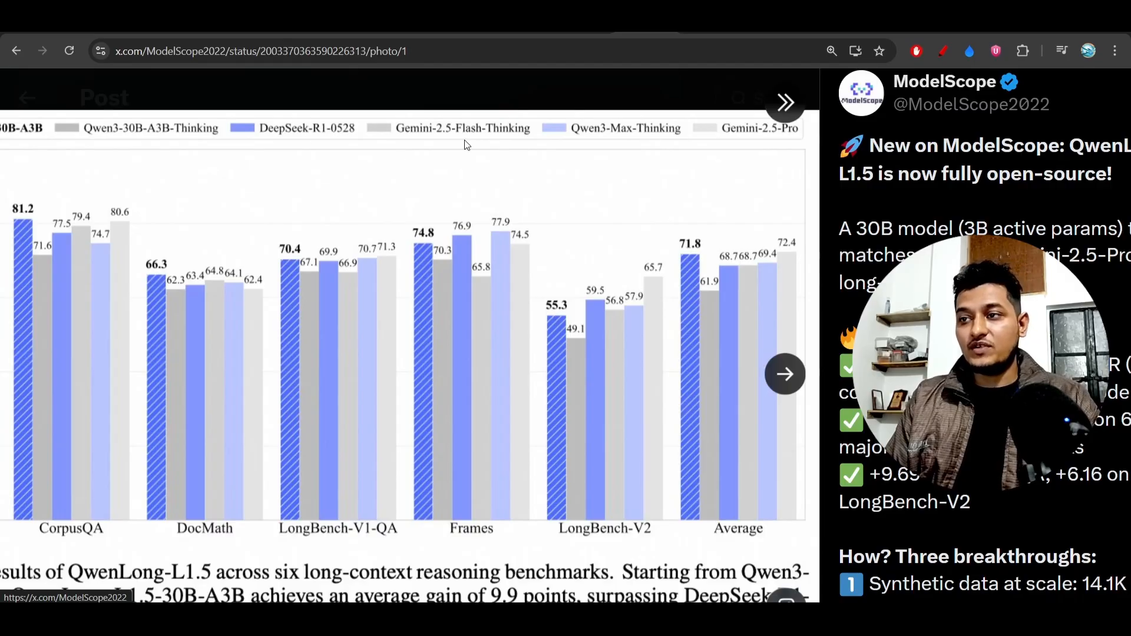
pyautogui.moveTo(605, 151)
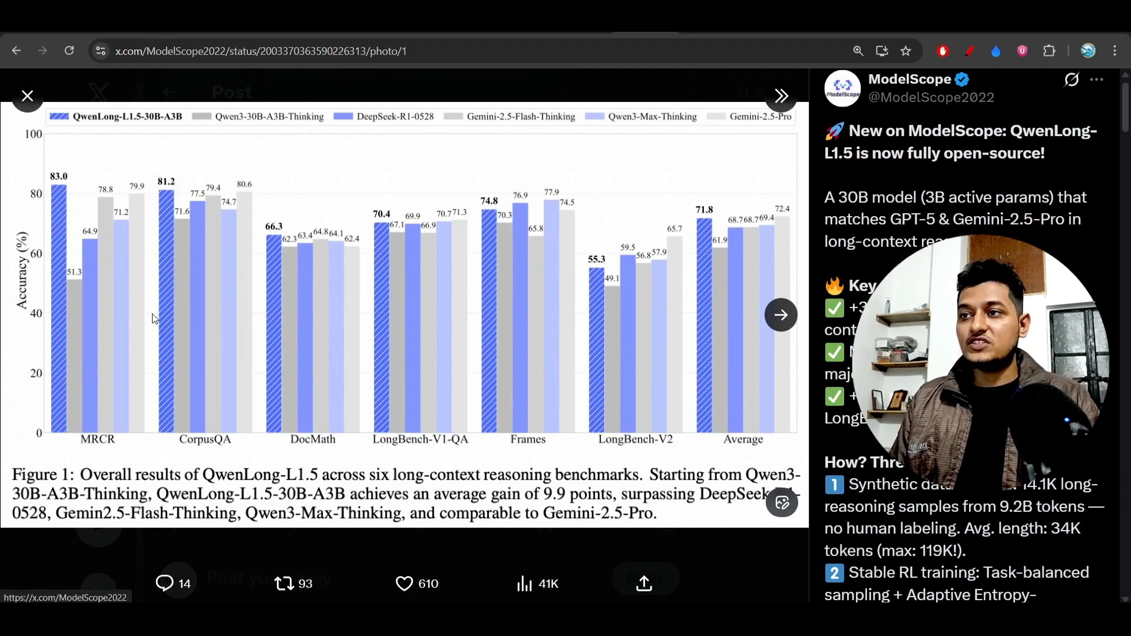
pyautogui.moveTo(704, 134)
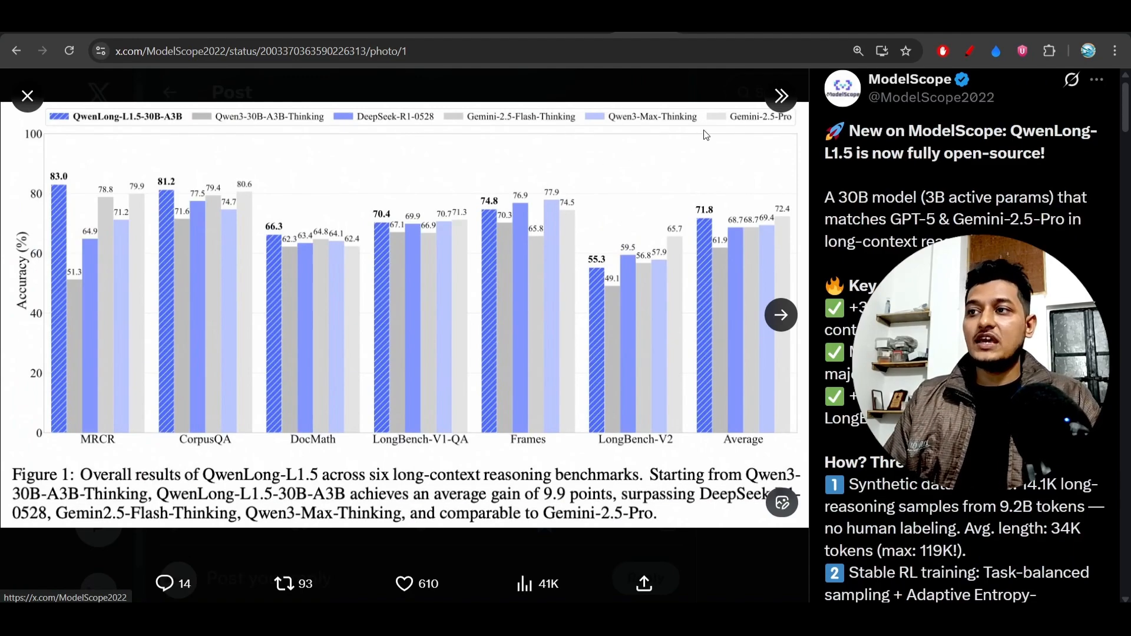
pyautogui.moveTo(768, 589)
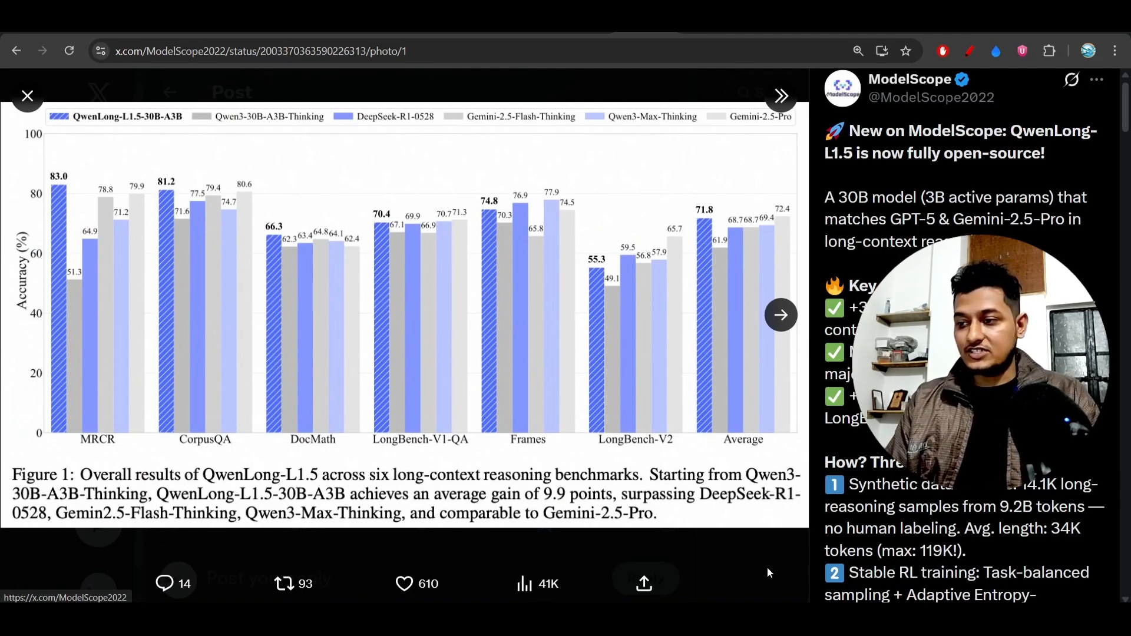